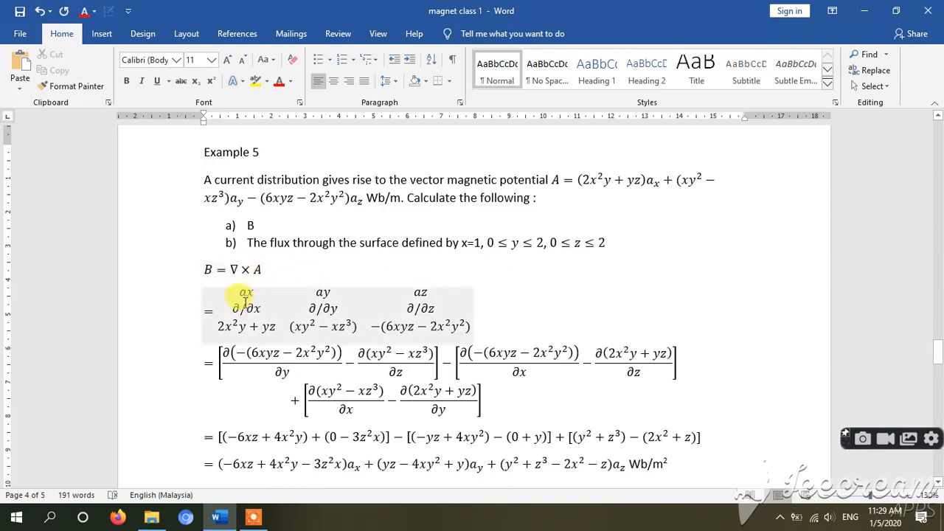
pyautogui.click(244, 301)
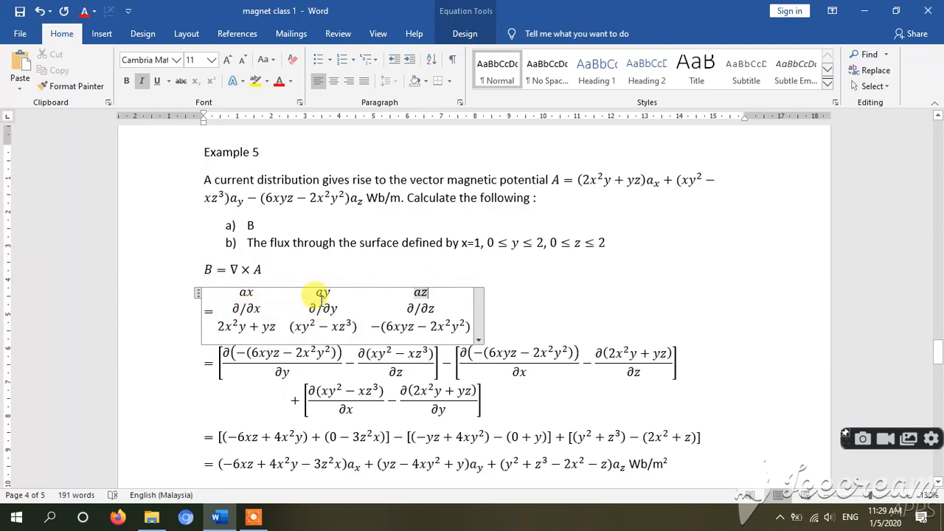
pyautogui.moveTo(401, 277)
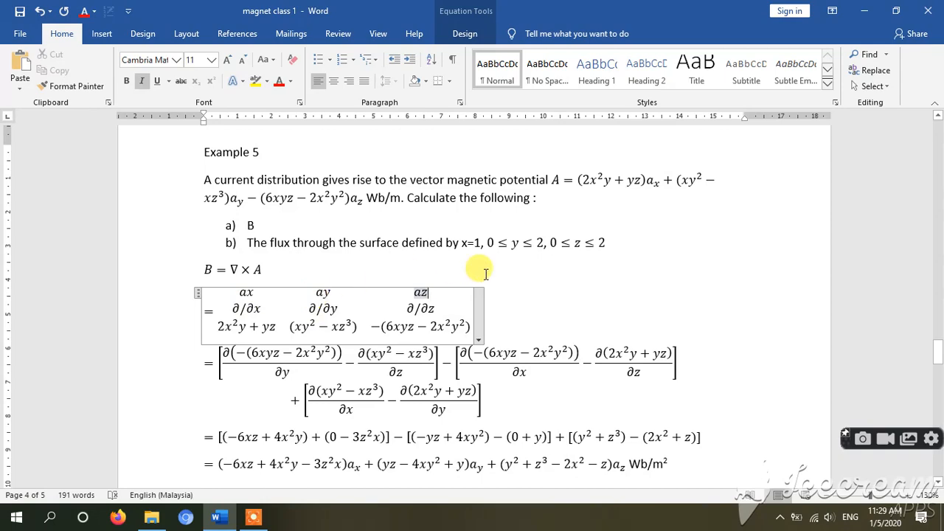
pyautogui.scroll(-3)
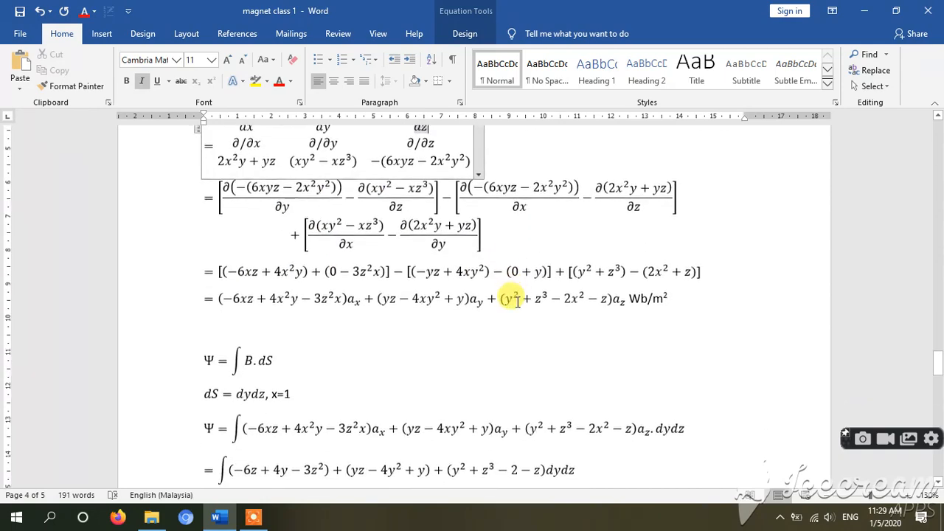
pyautogui.scroll(3)
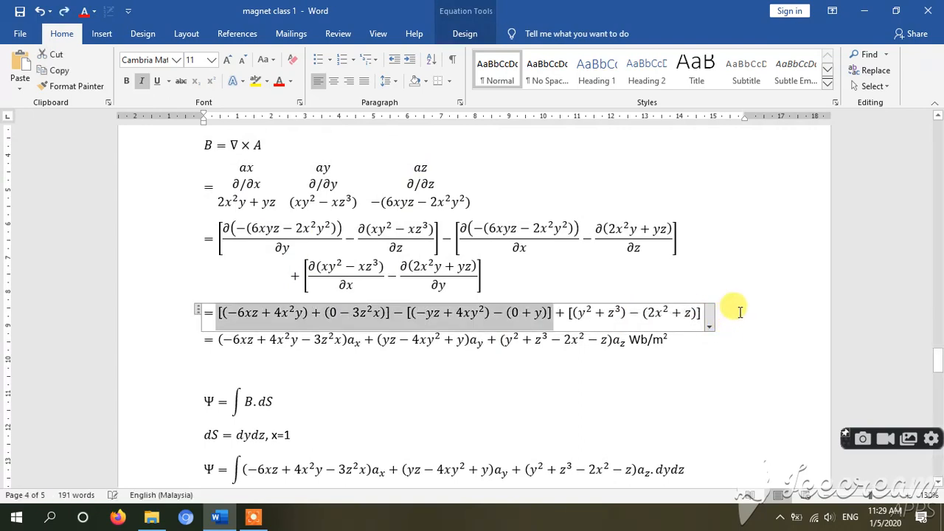
pyautogui.click(582, 313)
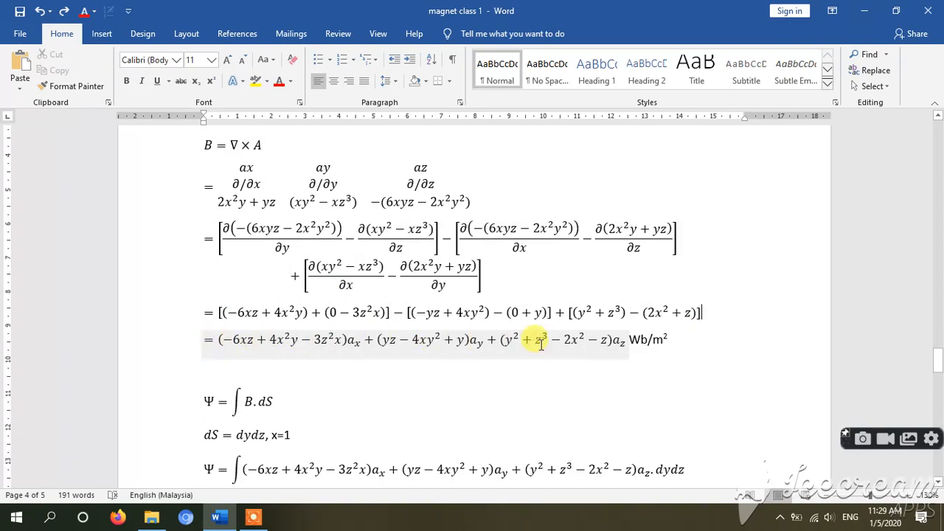
pyautogui.scroll(-3)
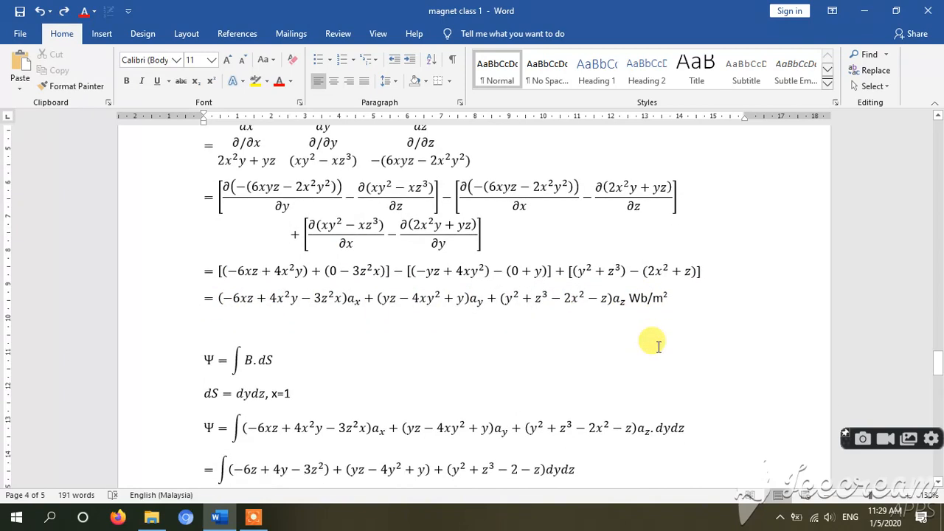
pyautogui.scroll(-3)
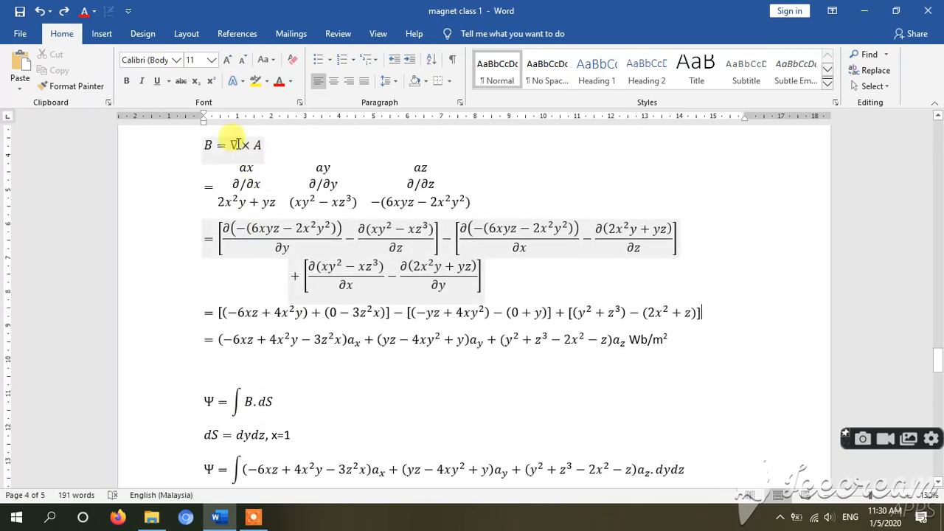
pyautogui.scroll(-3)
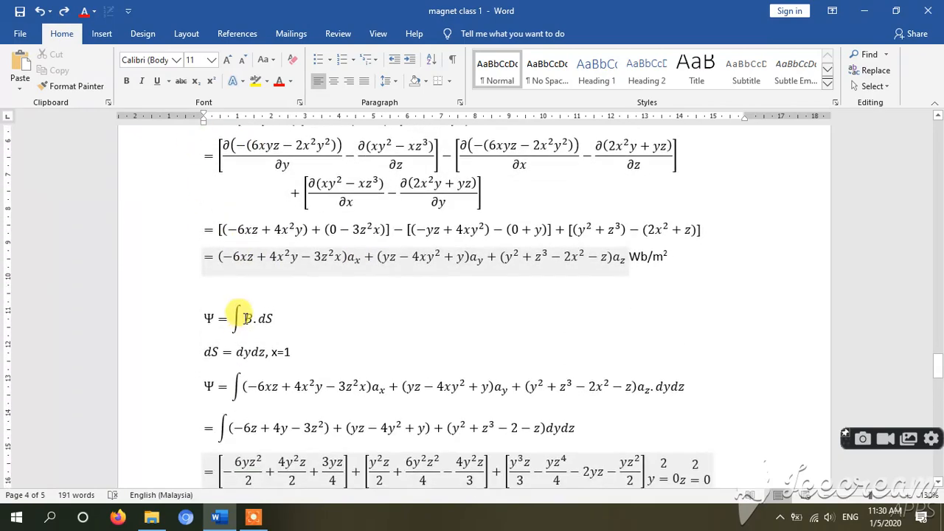